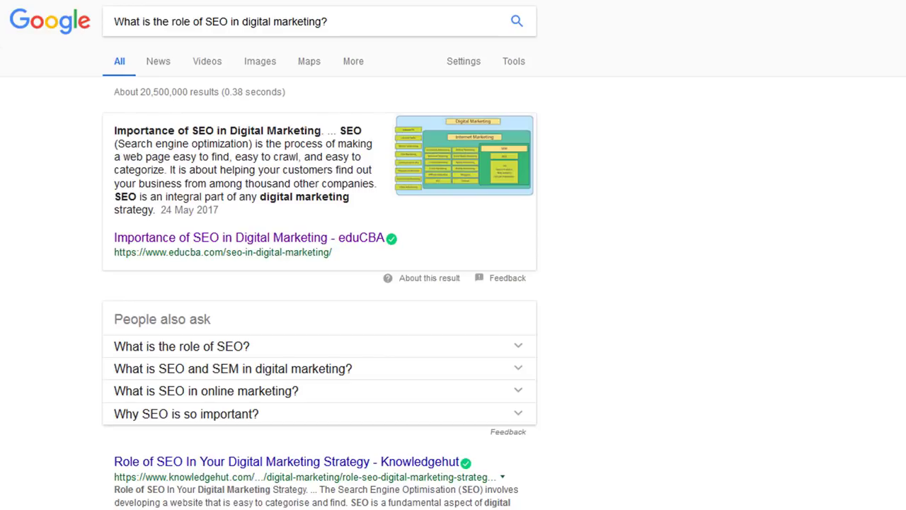
{"action": "mouse_move", "coordinate": [222, 174]}
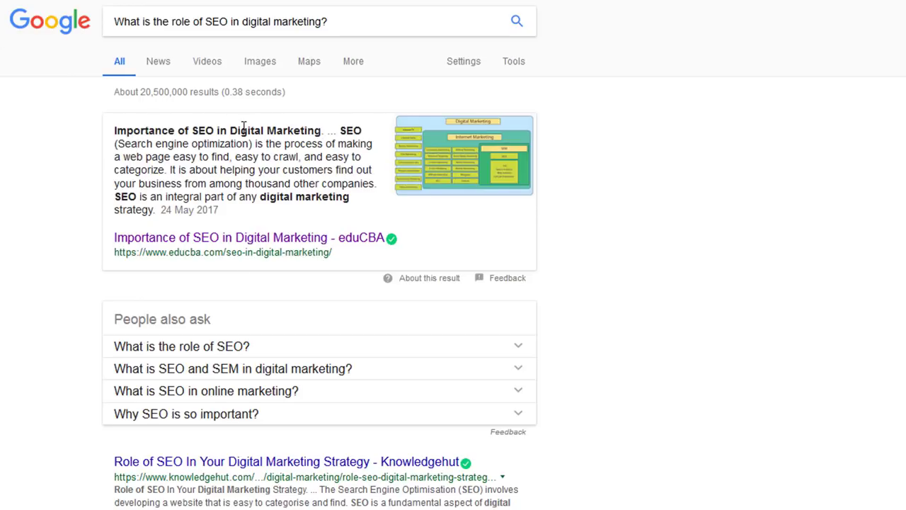
{"action": "mouse_move", "coordinate": [764, 251]}
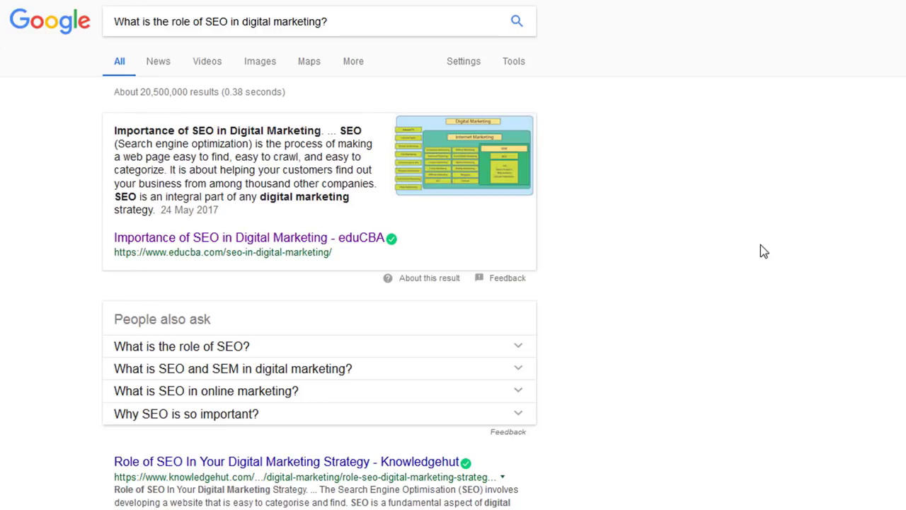
{"action": "mouse_move", "coordinate": [357, 200]}
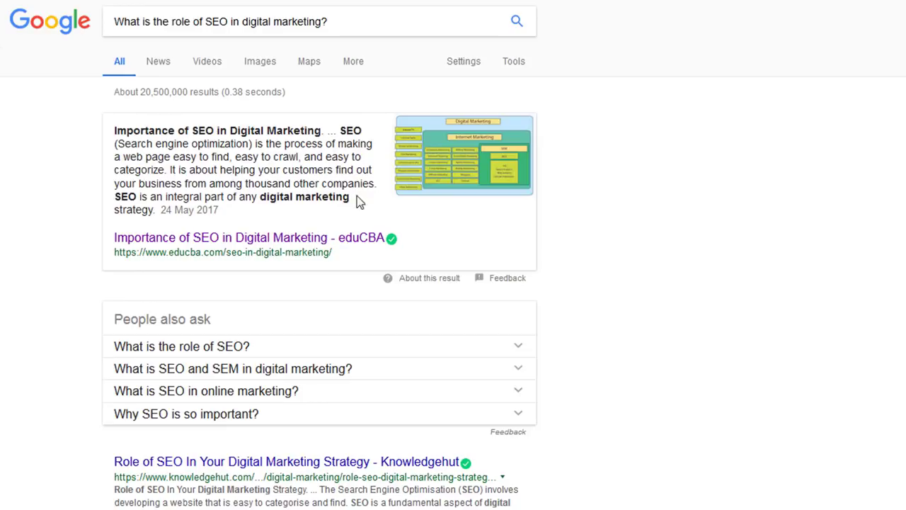
{"action": "mouse_move", "coordinate": [625, 283]}
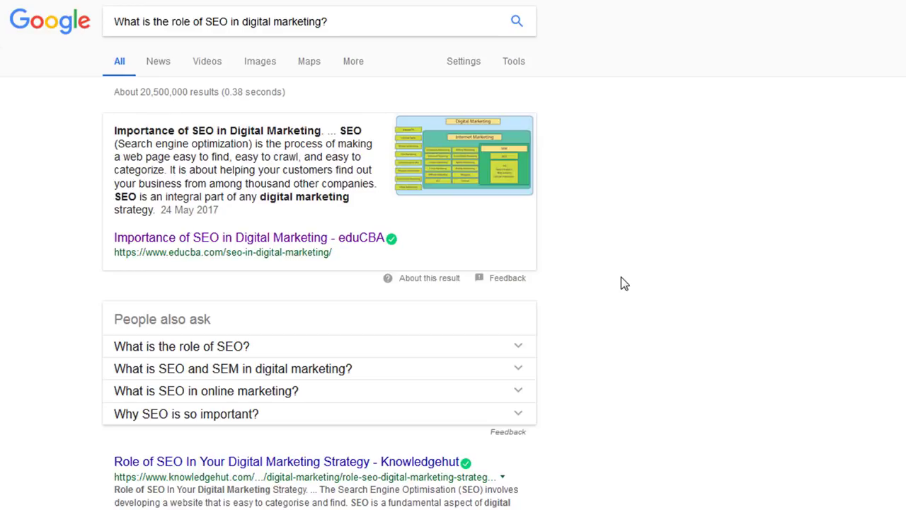
{"action": "mouse_move", "coordinate": [127, 197]}
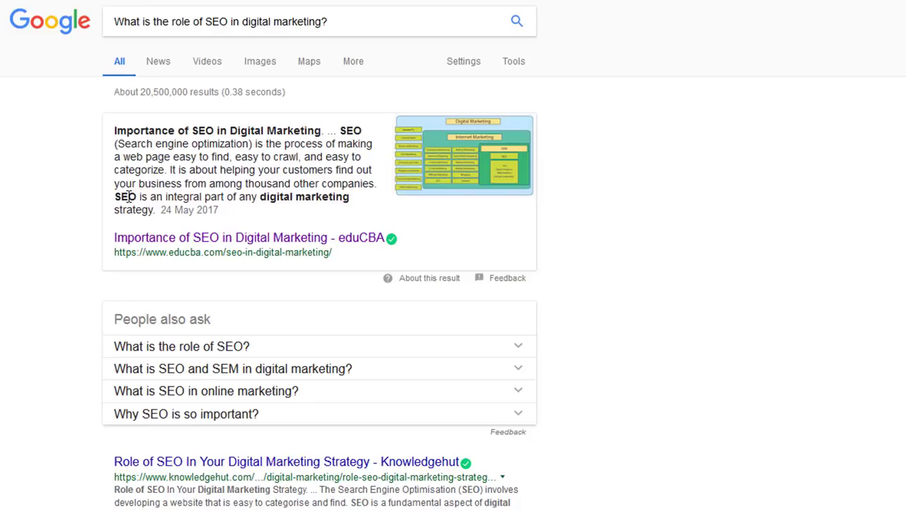
{"action": "mouse_move", "coordinate": [453, 393]}
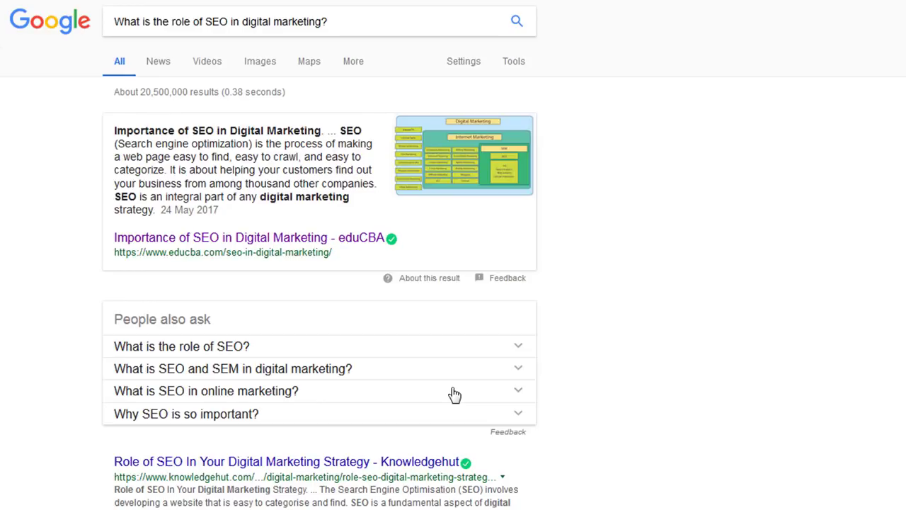
{"action": "mouse_move", "coordinate": [339, 170]}
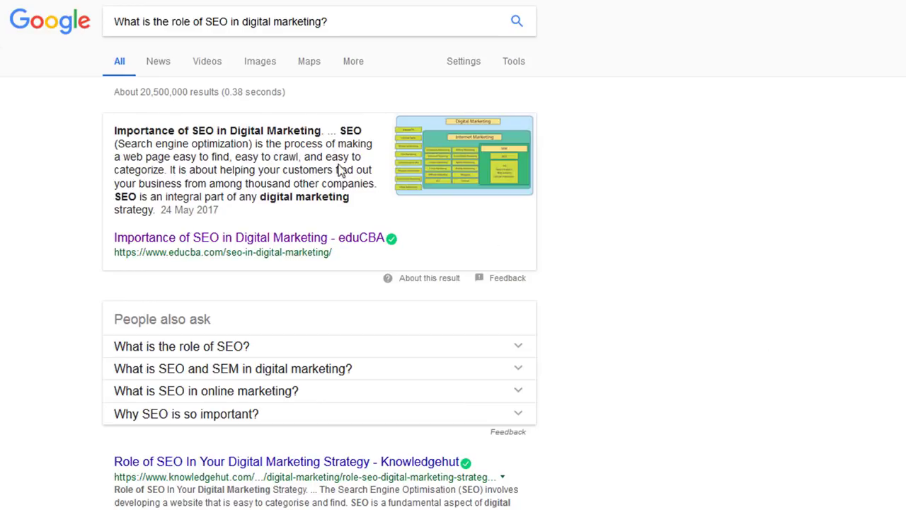
{"action": "mouse_move", "coordinate": [148, 154]}
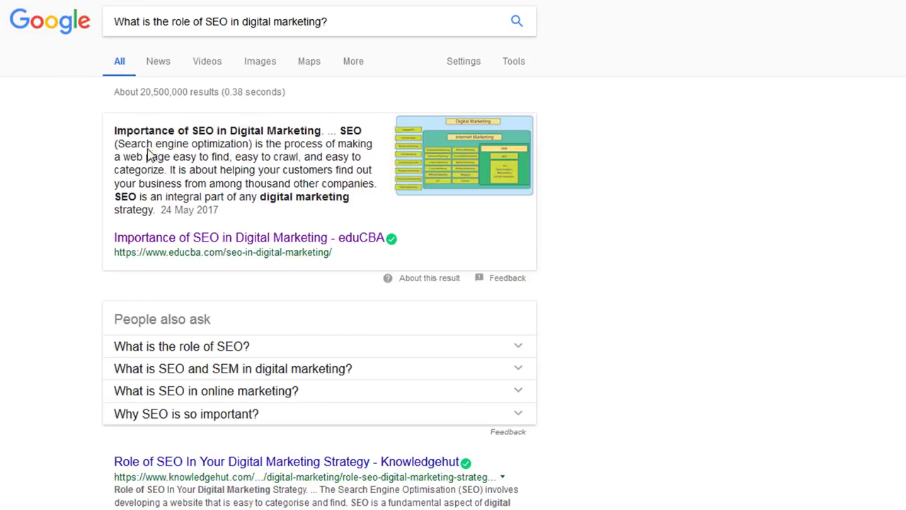
{"action": "mouse_move", "coordinate": [365, 205]}
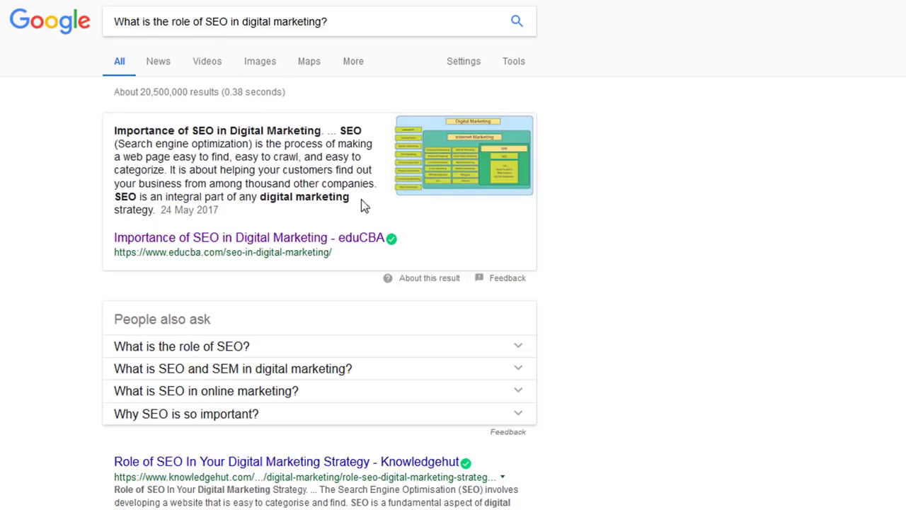
{"action": "mouse_move", "coordinate": [659, 278]}
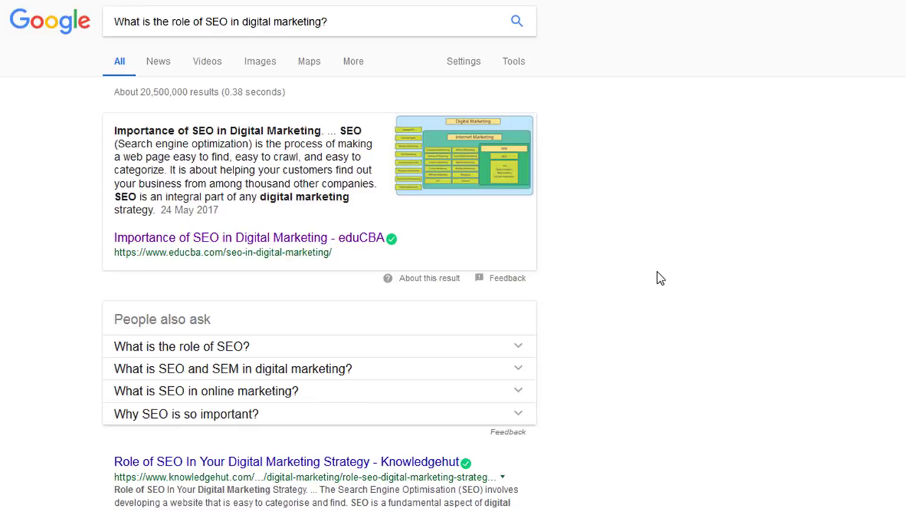
{"action": "mouse_move", "coordinate": [443, 182]}
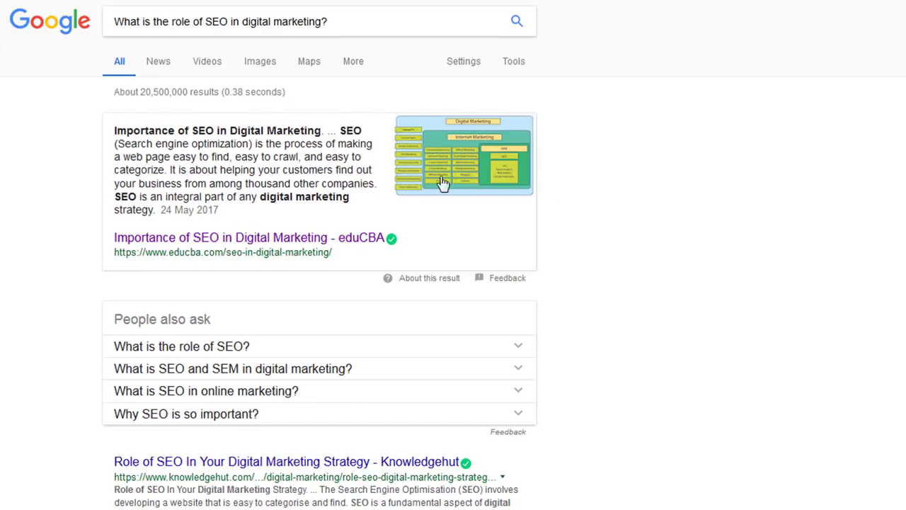
{"action": "mouse_move", "coordinate": [399, 196]}
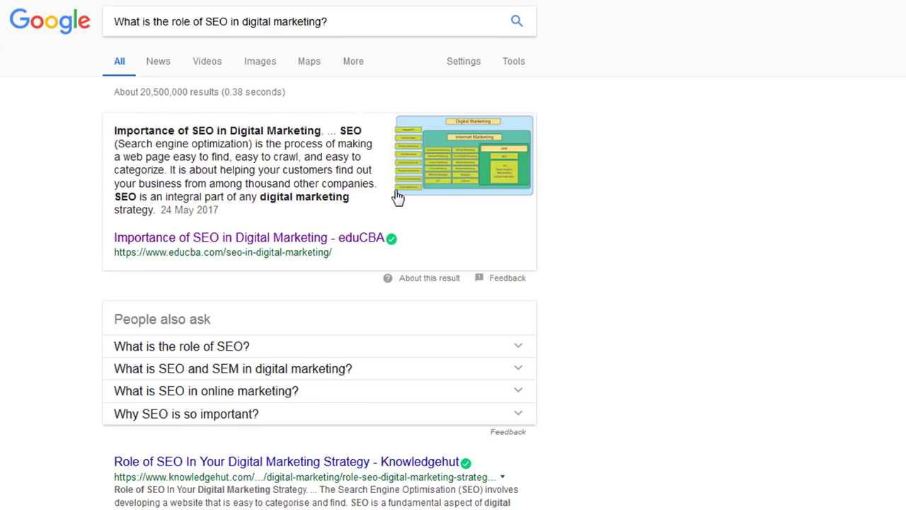
{"action": "mouse_move", "coordinate": [694, 295]}
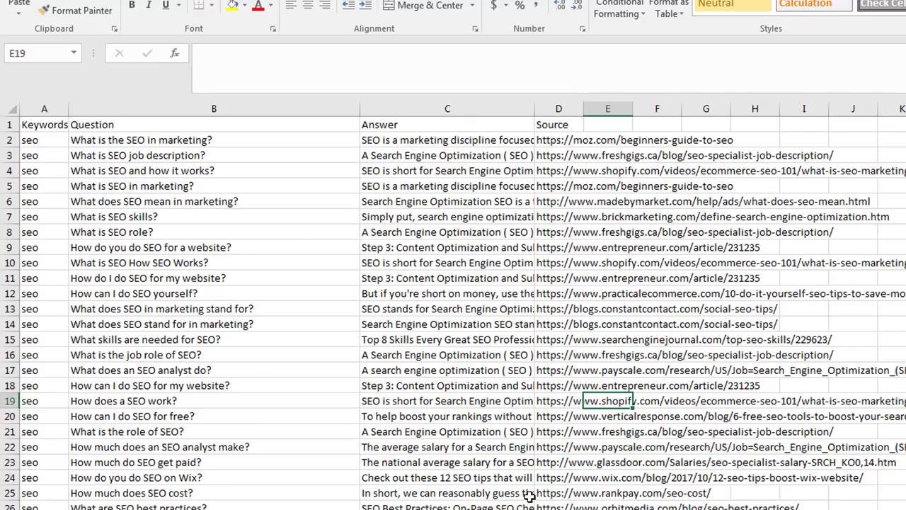
Step: Expand the People also ask answers to 'What is the role of SEO?' and 'What is SEO and SEM in digital marketing?'
{"action": "left_click", "coordinate": [446, 493]}
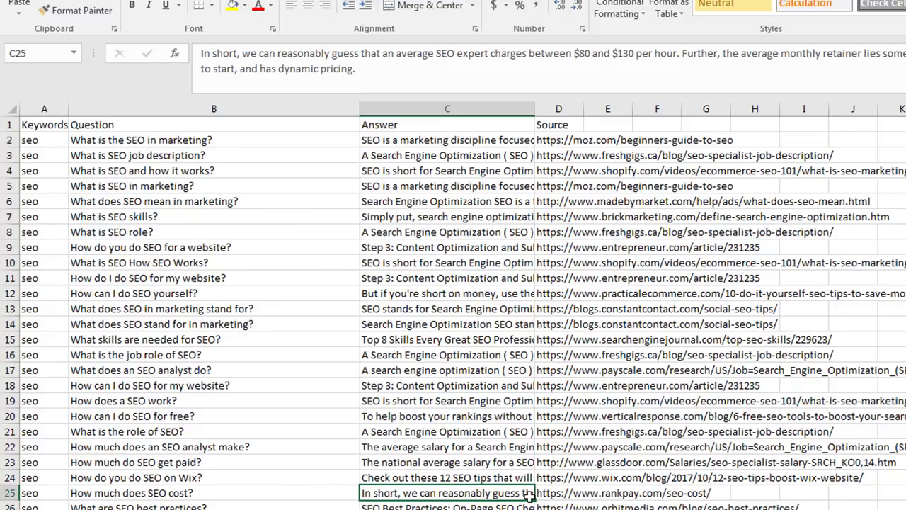
{"action": "mouse_move", "coordinate": [520, 334]}
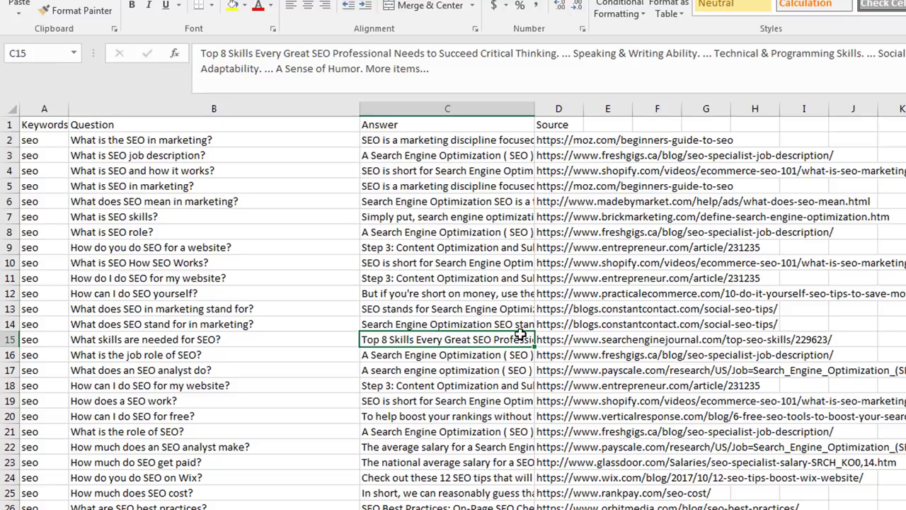
{"action": "left_click", "coordinate": [447, 277]}
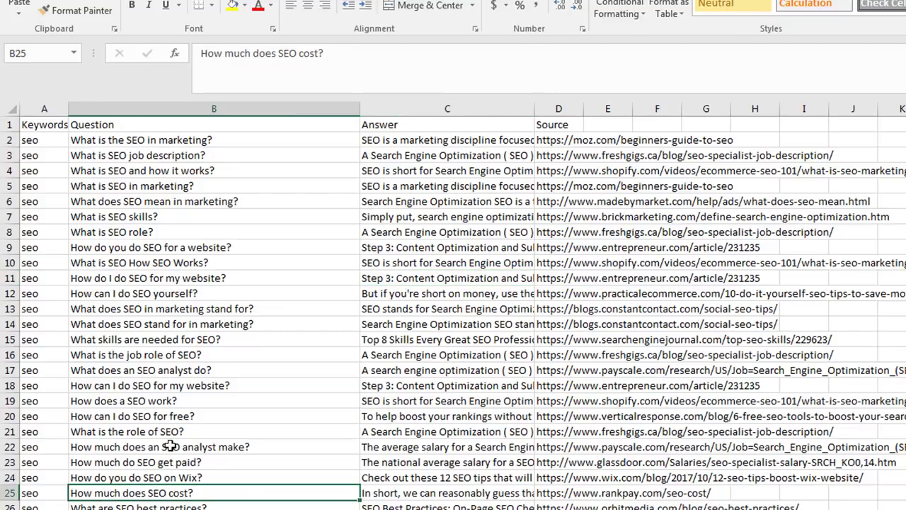
{"action": "left_click", "coordinate": [213, 308]}
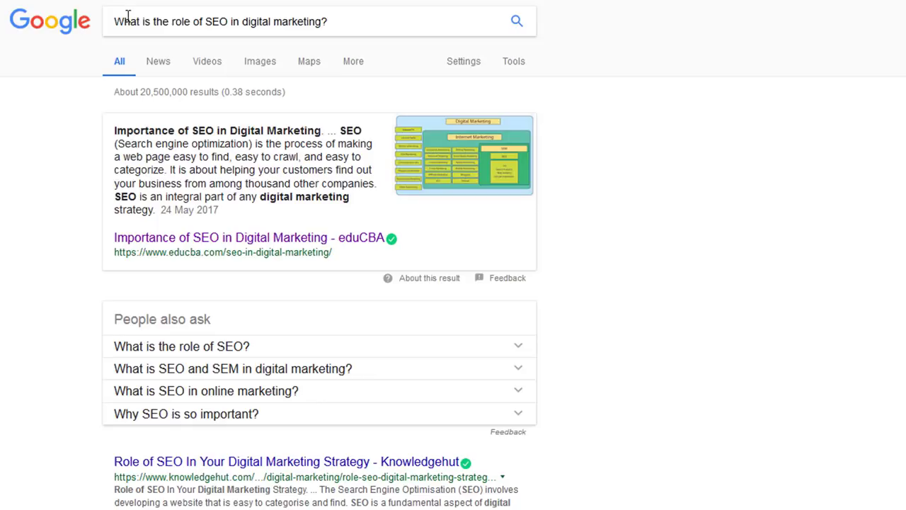
{"action": "mouse_move", "coordinate": [161, 384]}
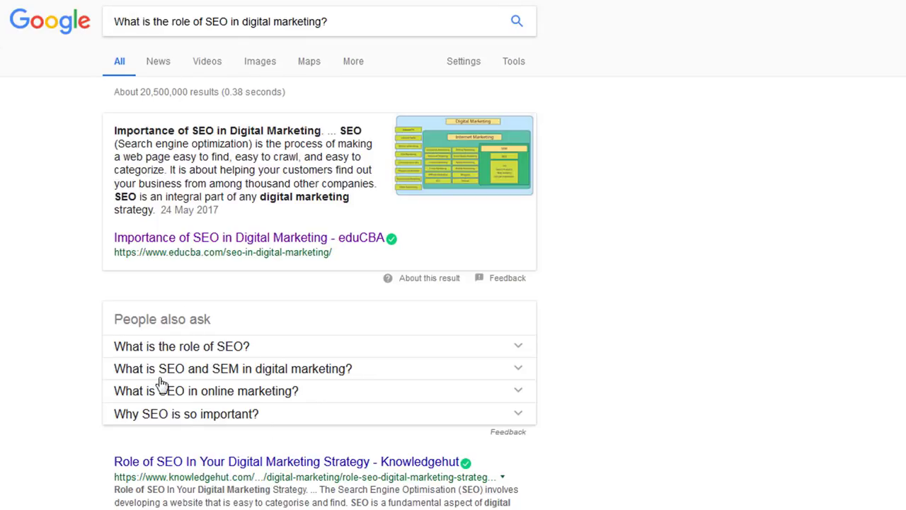
{"action": "mouse_move", "coordinate": [526, 354]}
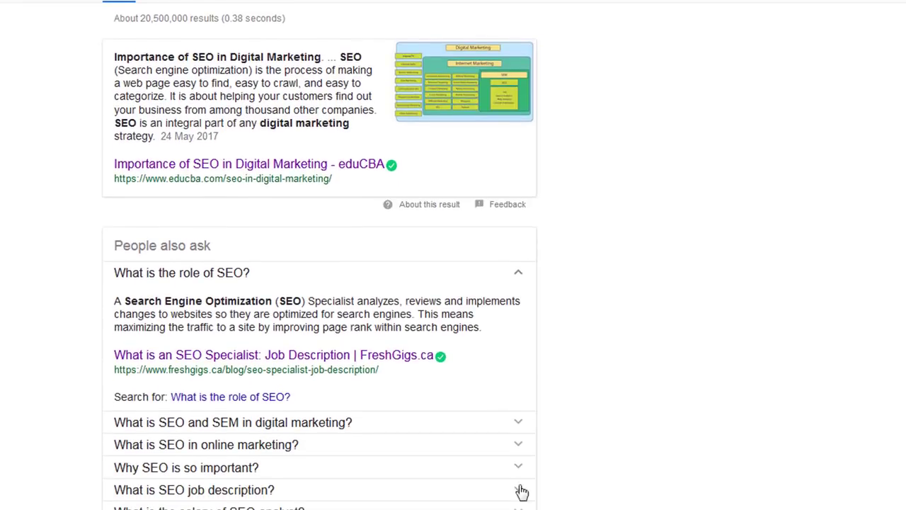
{"action": "mouse_move", "coordinate": [309, 291]}
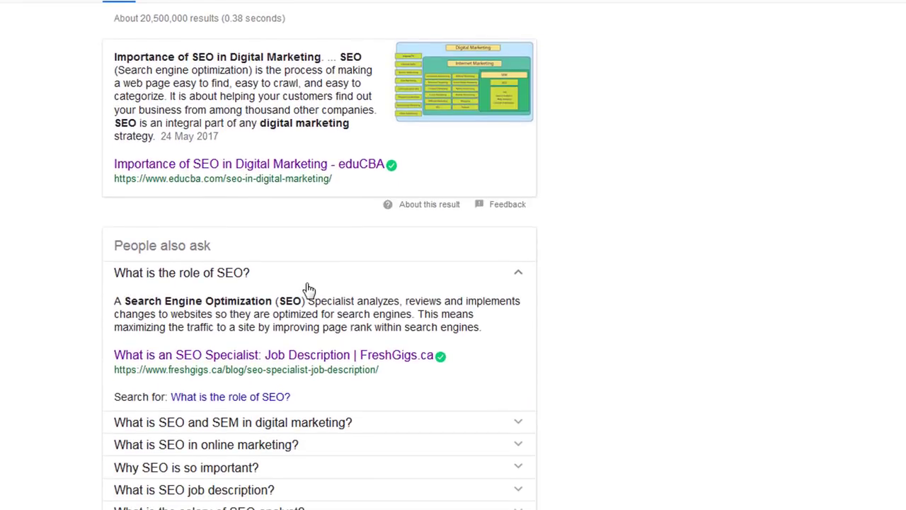
{"action": "mouse_move", "coordinate": [140, 363]}
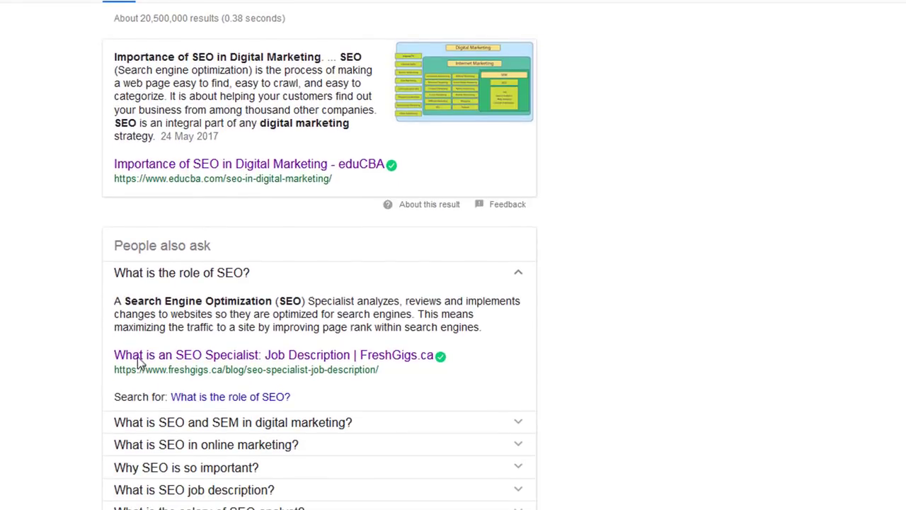
{"action": "mouse_move", "coordinate": [505, 287]}
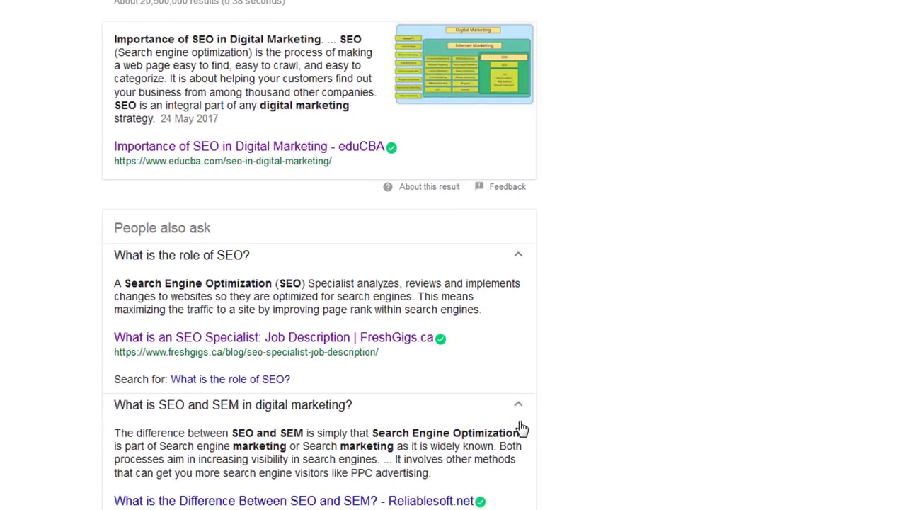
{"action": "scroll", "scroll_direction": "down", "scroll_amount": 3}
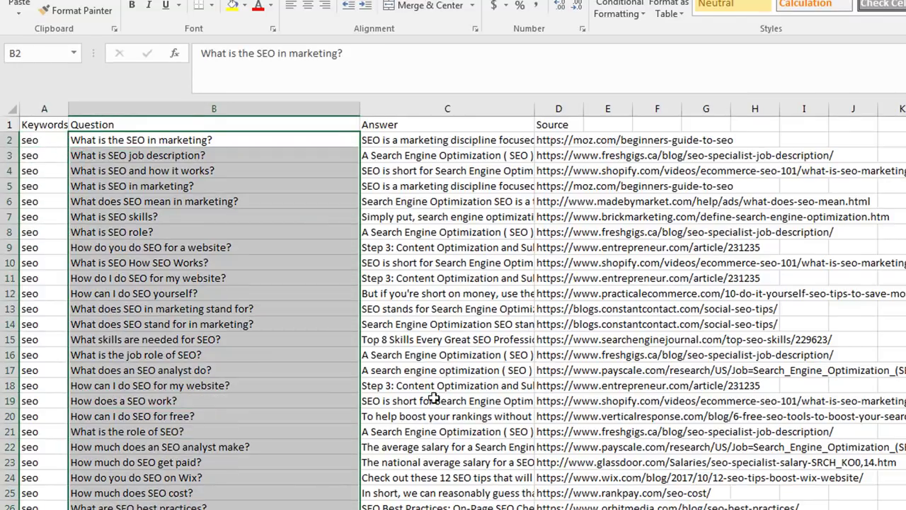
Step: Narrow column C and select the Source column D for an A-to-Z sort
{"action": "left_click", "coordinate": [447, 139]}
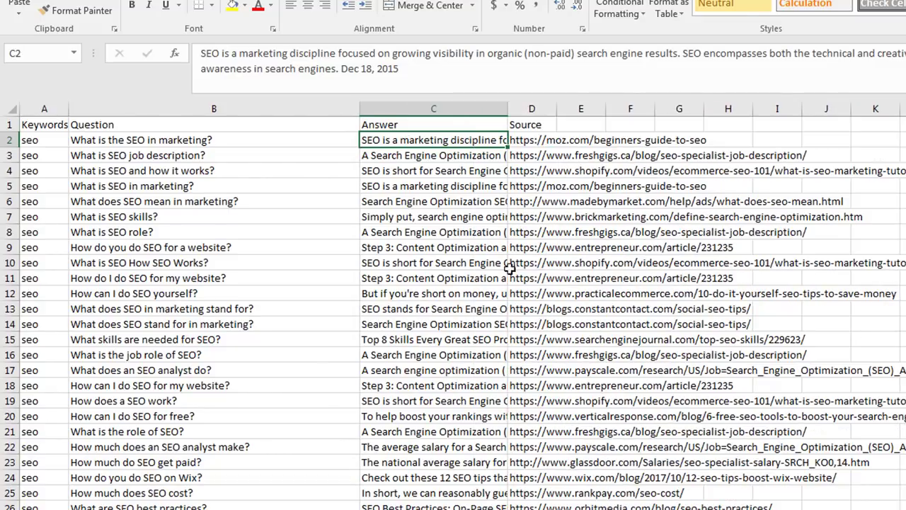
{"action": "left_click", "coordinate": [532, 216]}
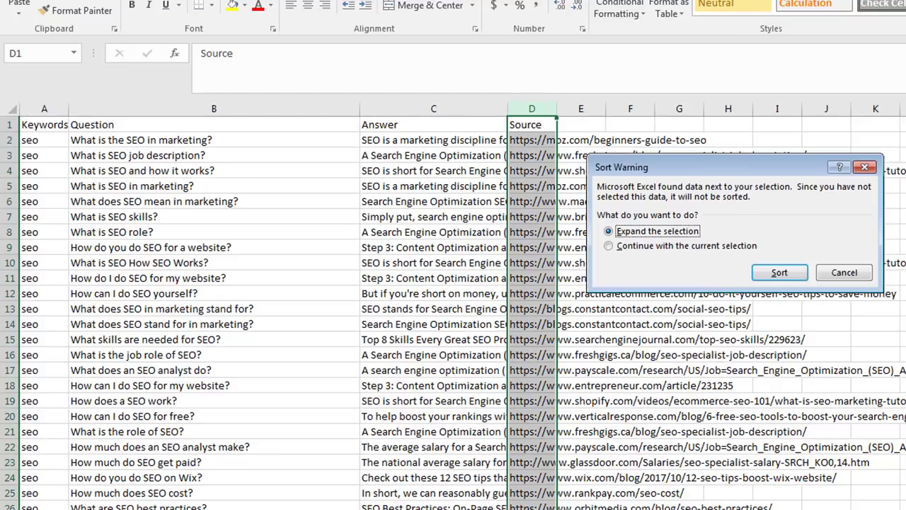
Step: Sort with Expand the selection, then highlight rows sharing HubSpot and moz sources
{"action": "left_click", "coordinate": [779, 273]}
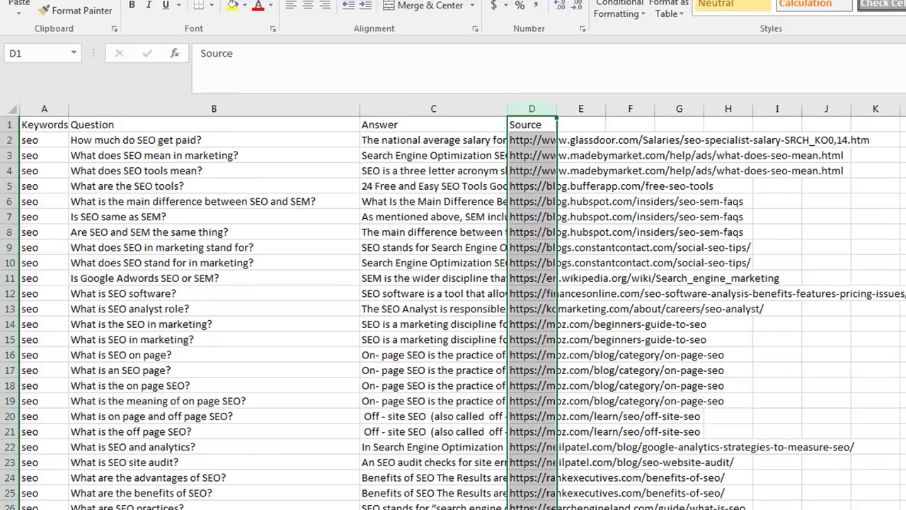
{"action": "left_click", "coordinate": [629, 277]}
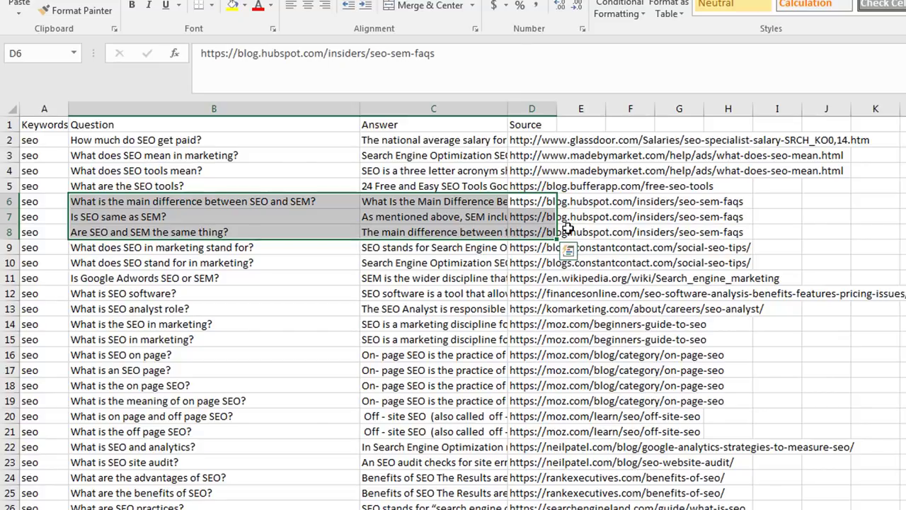
{"action": "left_click", "coordinate": [213, 202]}
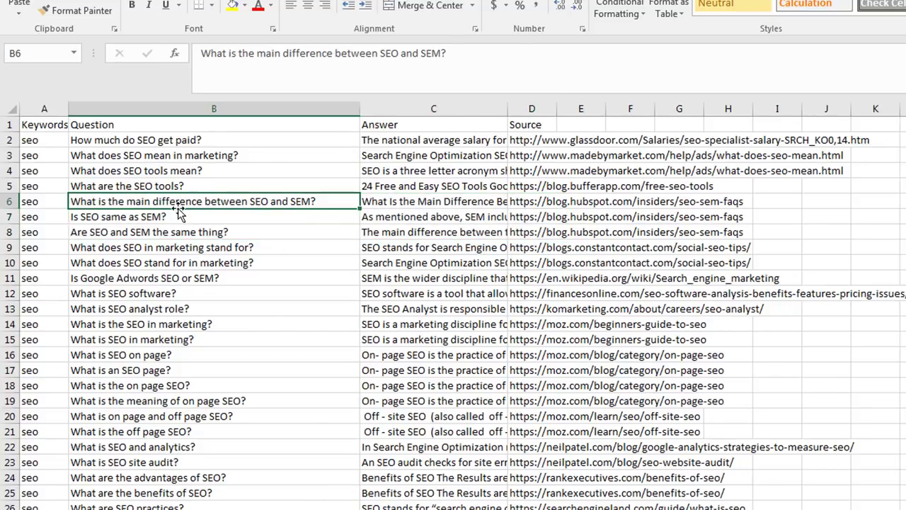
{"action": "left_click", "coordinate": [433, 202]}
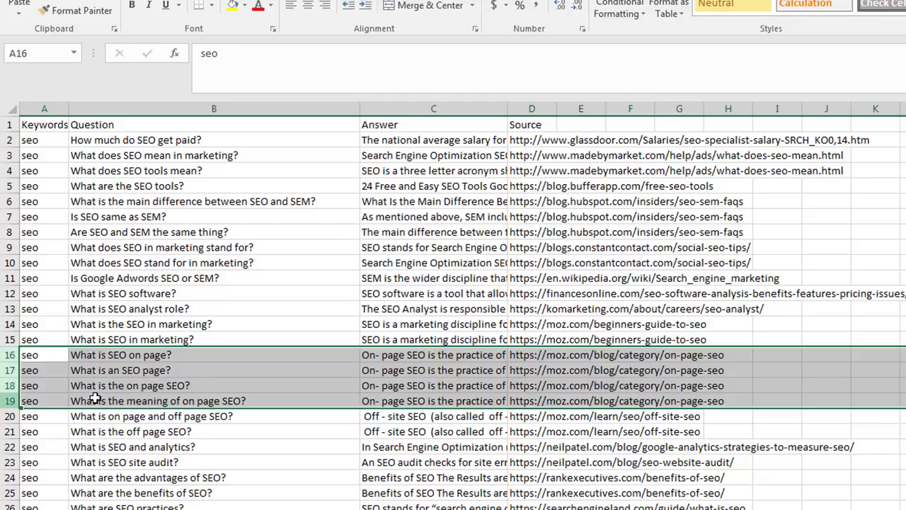
{"action": "mouse_move", "coordinate": [593, 376]}
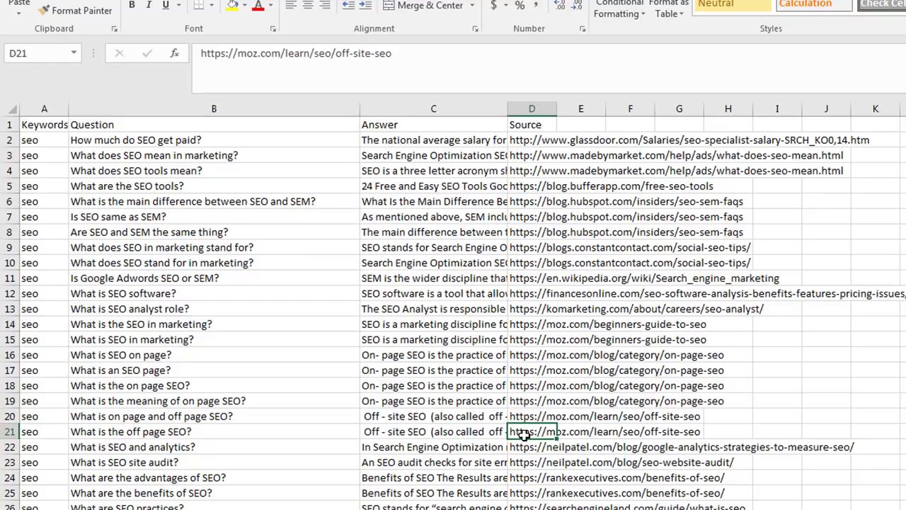
{"action": "mouse_move", "coordinate": [412, 355]}
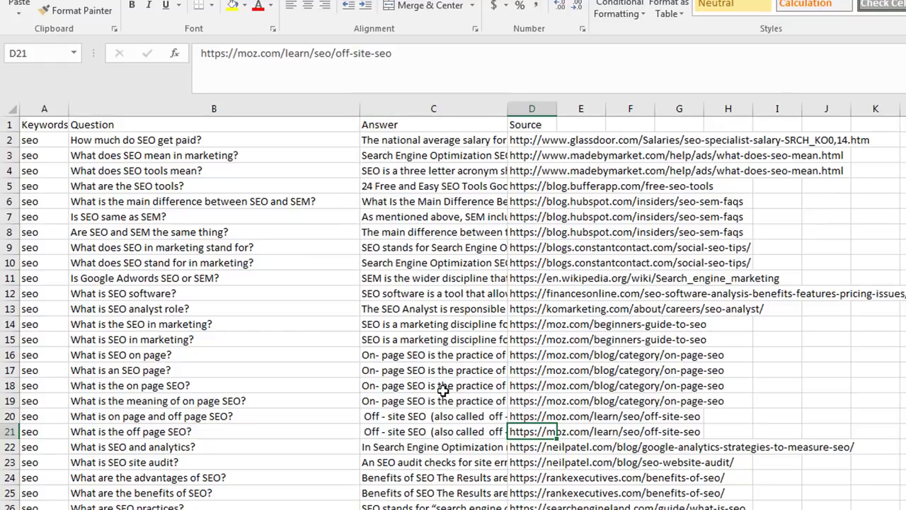
{"action": "mouse_move", "coordinate": [492, 296]}
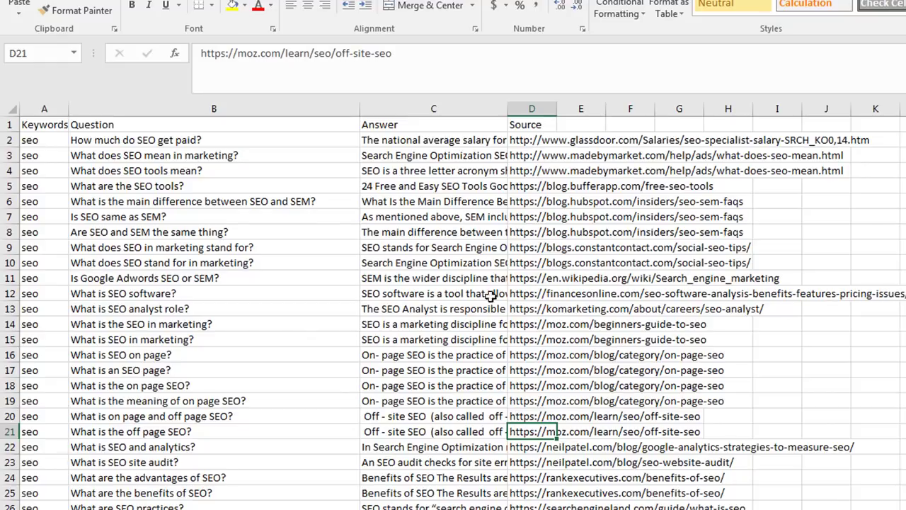
Step: Turn the HubSpot URL in D7, beside 'Is SEO same as SEM?', into a hyperlink
{"action": "left_click", "coordinate": [581, 123]}
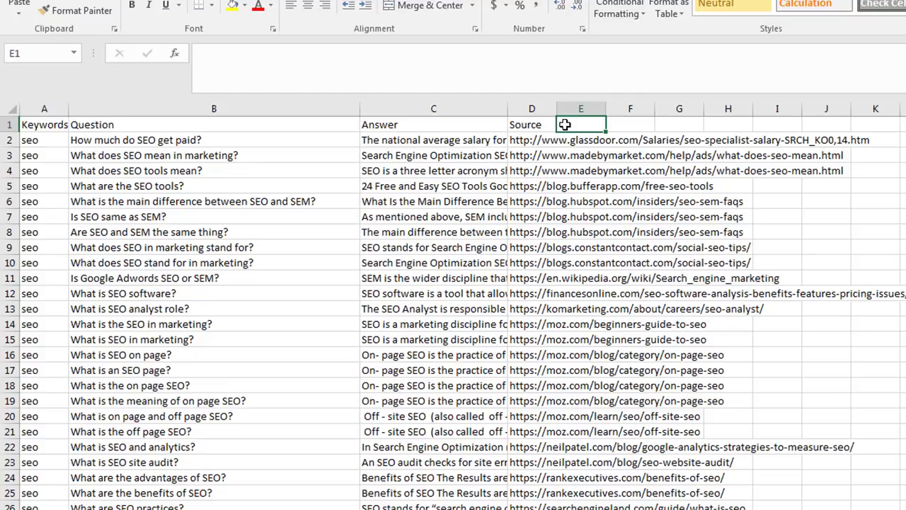
{"action": "left_click", "coordinate": [532, 216]}
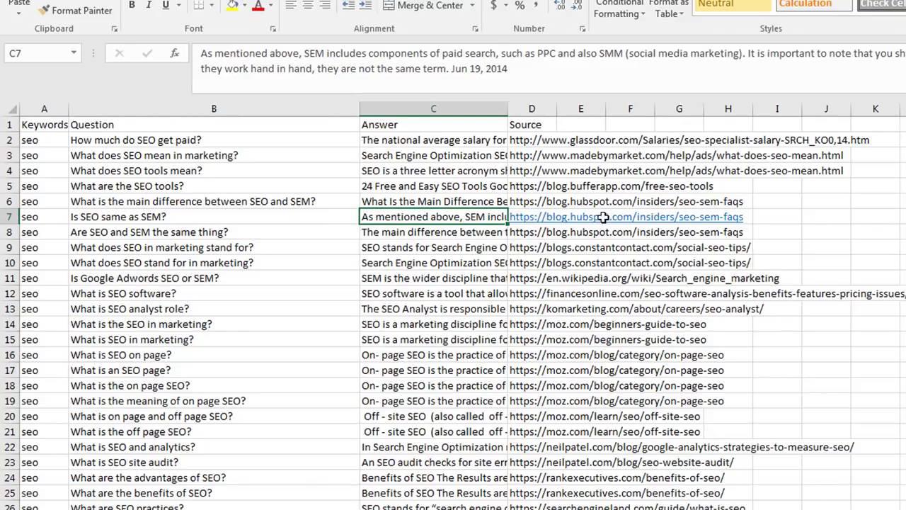
{"action": "mouse_move", "coordinate": [596, 217]}
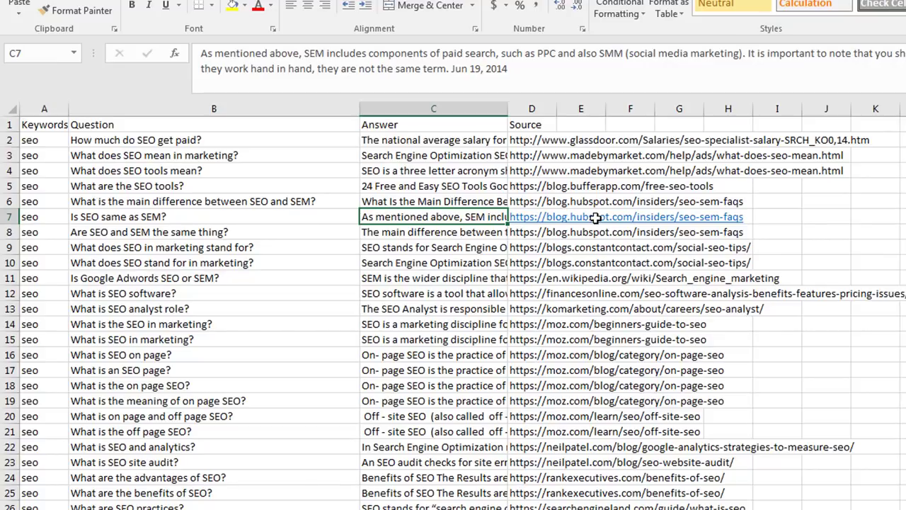
{"action": "mouse_move", "coordinate": [568, 125]}
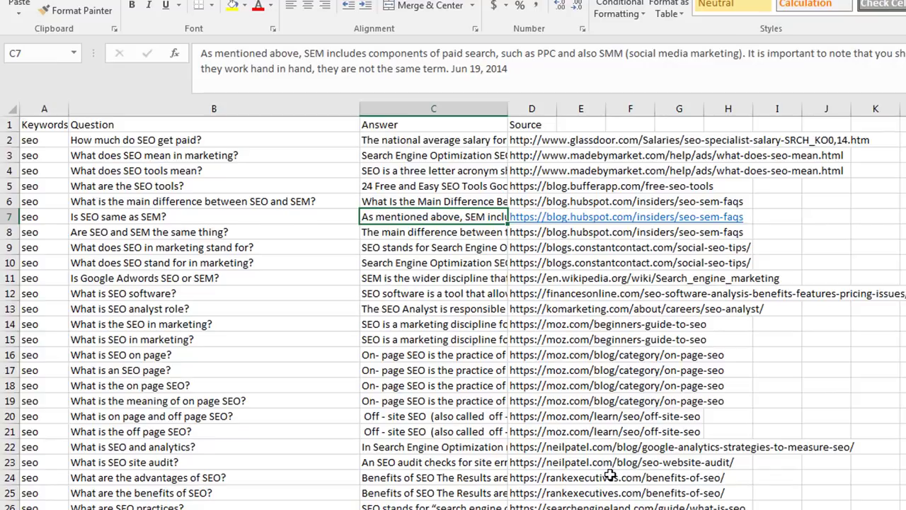
{"action": "mouse_move", "coordinate": [587, 359]}
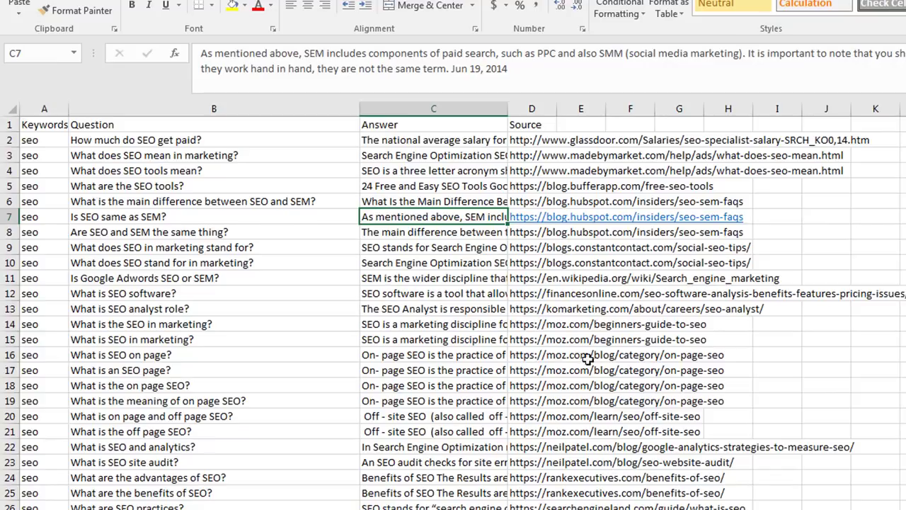
{"action": "left_click", "coordinate": [433, 155]}
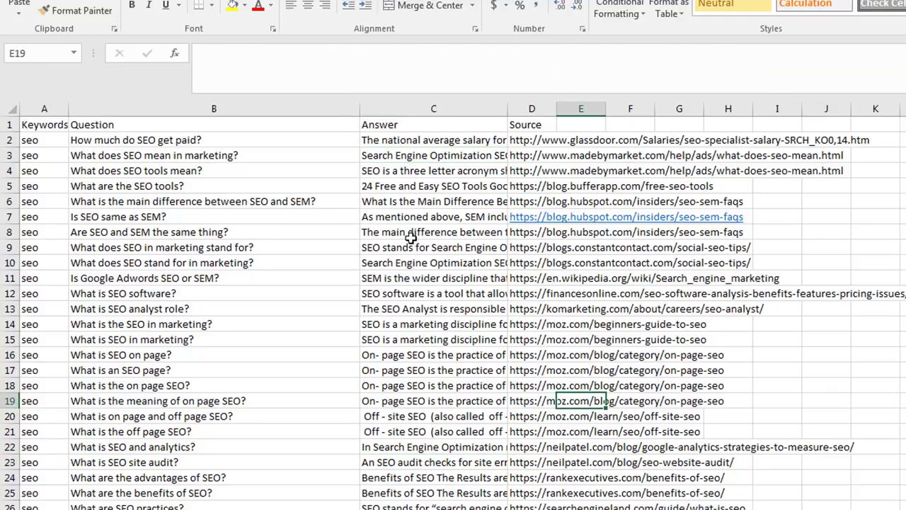
{"action": "left_click", "coordinate": [433, 231]}
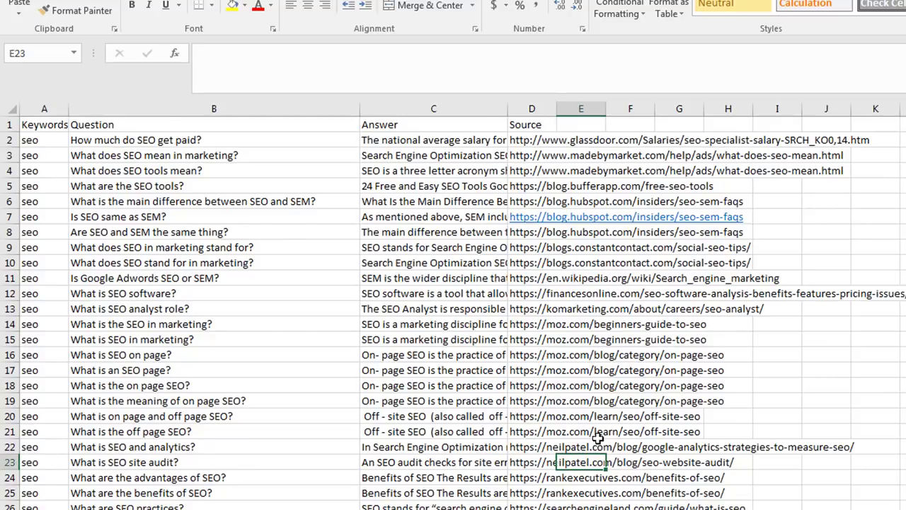
{"action": "mouse_move", "coordinate": [598, 438]}
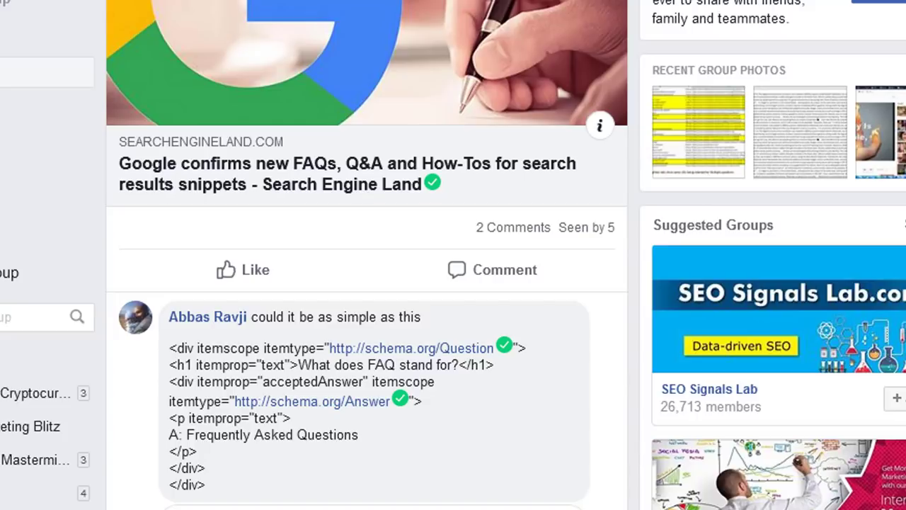
Step: Scroll the Facebook group feed to the post sharing the Search Engine Land article
{"action": "scroll", "scroll_direction": "up", "scroll_amount": 3}
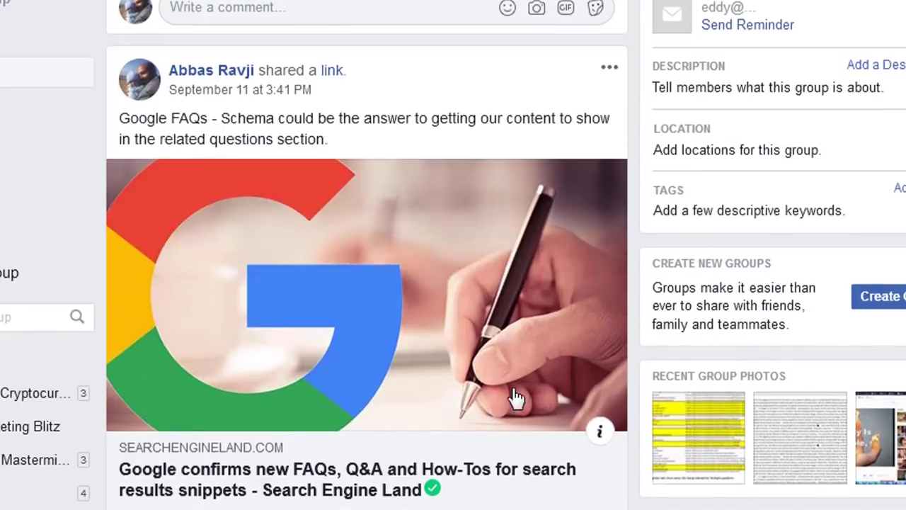
{"action": "scroll", "scroll_direction": "up", "scroll_amount": 3}
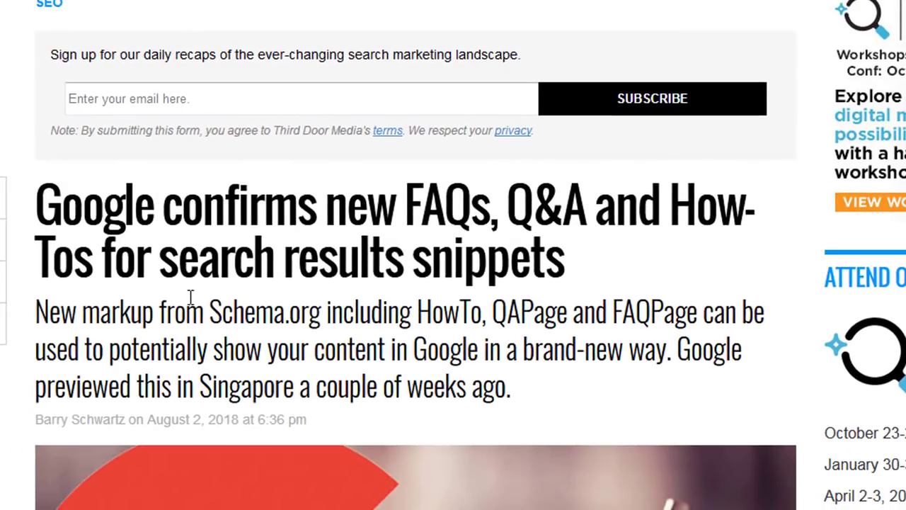
Step: Open the Search Engine Land article on new FAQ, Q&A and How-To snippets and scroll through it
{"action": "double_click", "coordinate": [81, 204]}
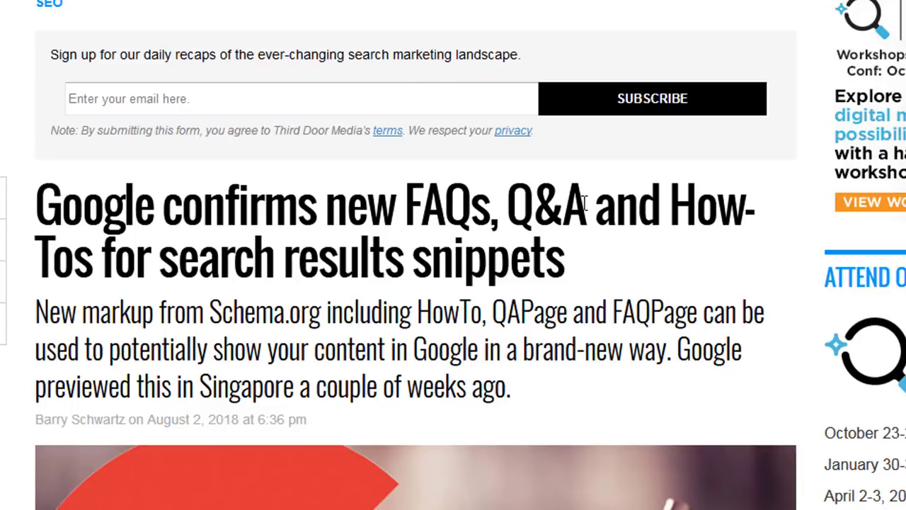
{"action": "mouse_move", "coordinate": [322, 156]}
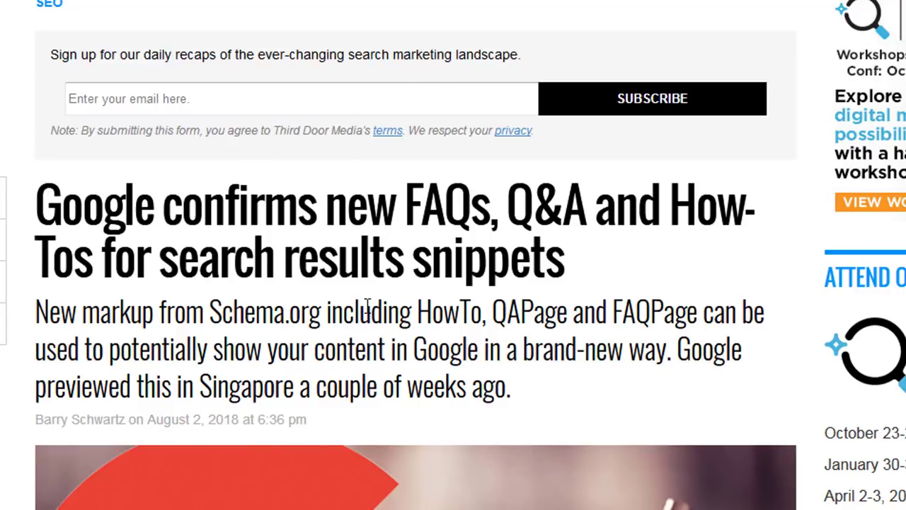
{"action": "double_click", "coordinate": [174, 348]}
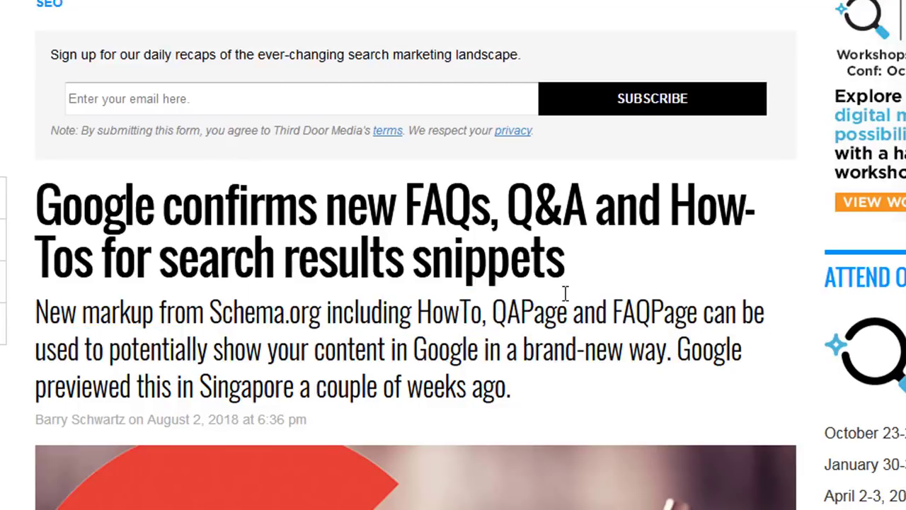
{"action": "mouse_move", "coordinate": [657, 299]}
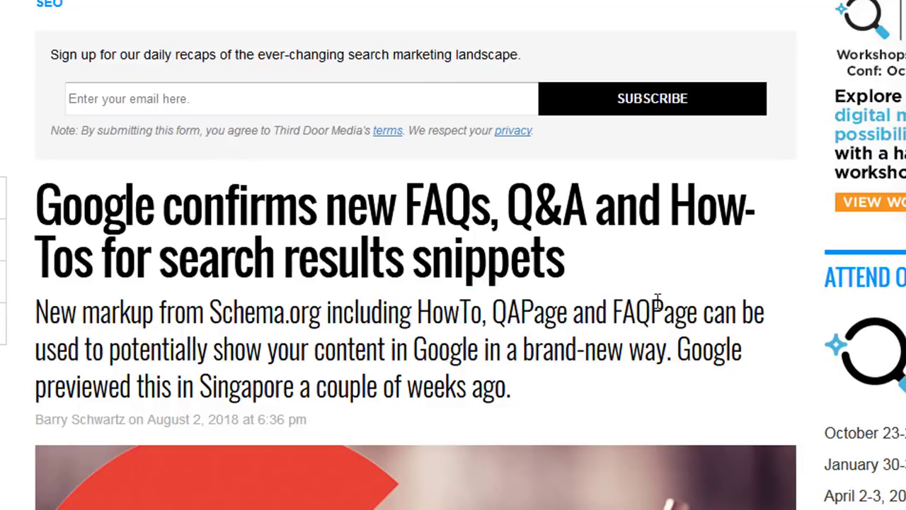
{"action": "mouse_move", "coordinate": [496, 349]}
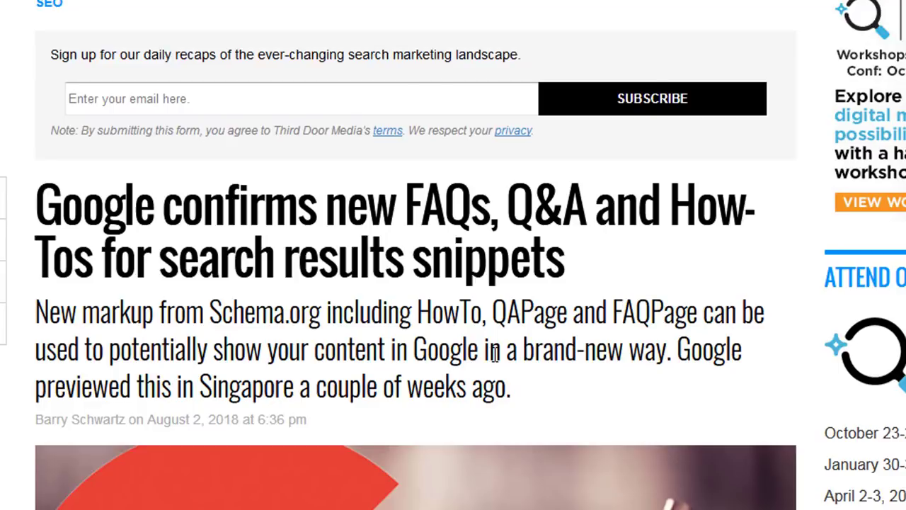
{"action": "scroll", "scroll_direction": "down", "scroll_amount": 3}
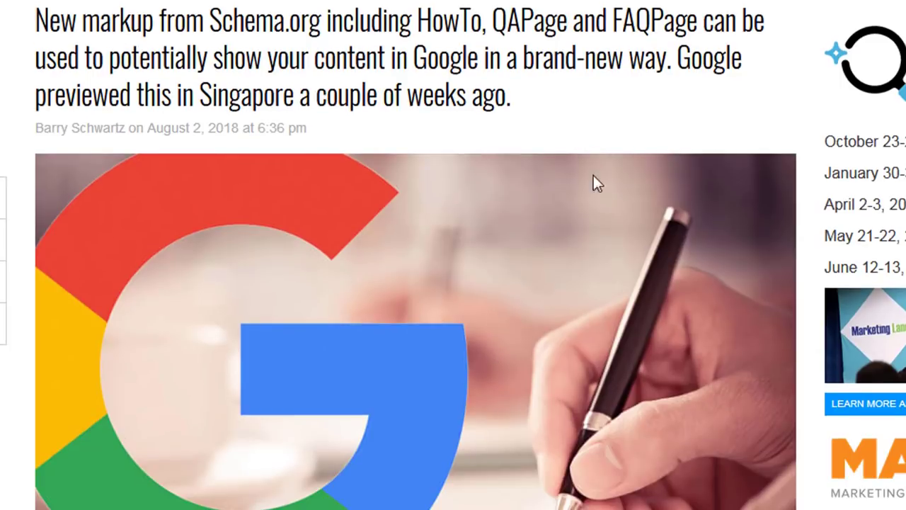
{"action": "mouse_move", "coordinate": [506, 494]}
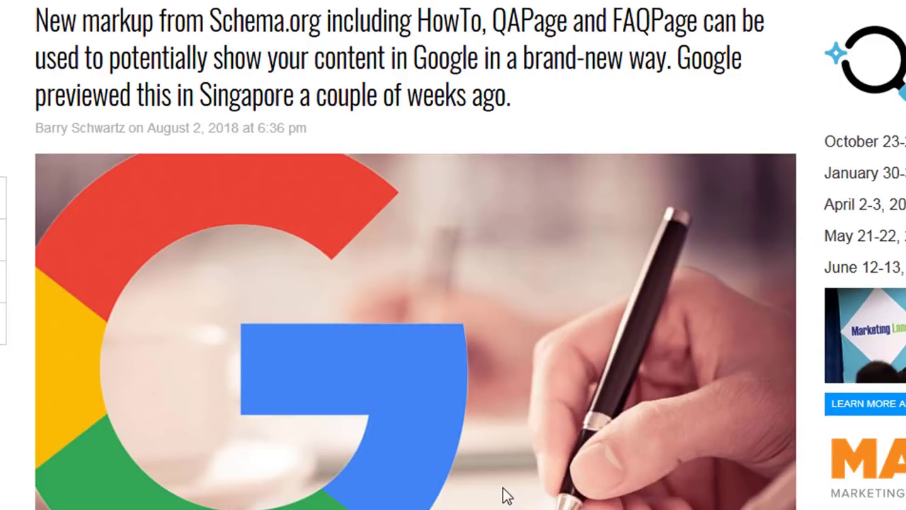
{"action": "scroll", "scroll_direction": "down", "scroll_amount": 3}
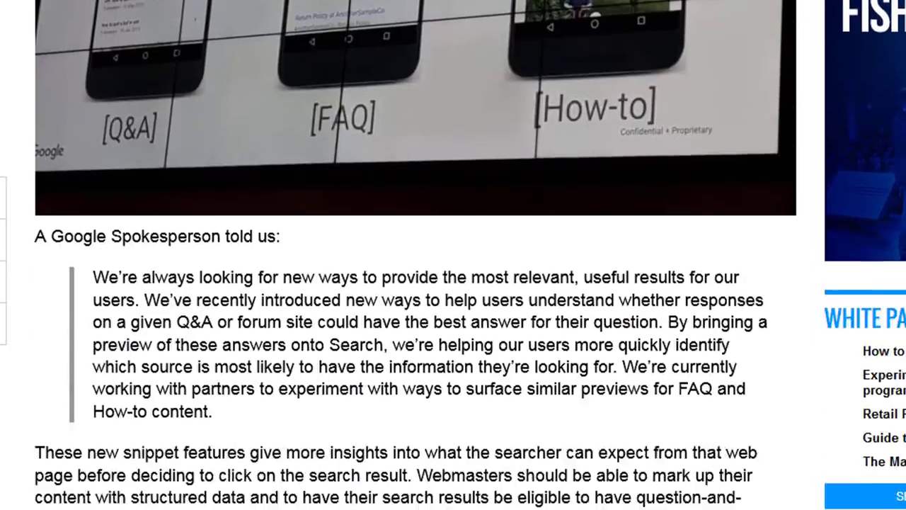
{"action": "scroll", "scroll_direction": "up", "scroll_amount": 3}
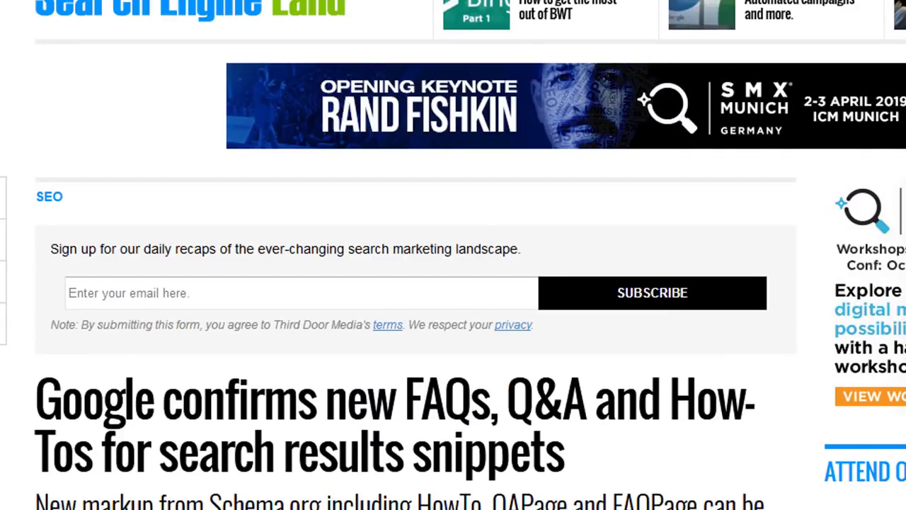
{"action": "scroll", "scroll_direction": "down", "scroll_amount": 3}
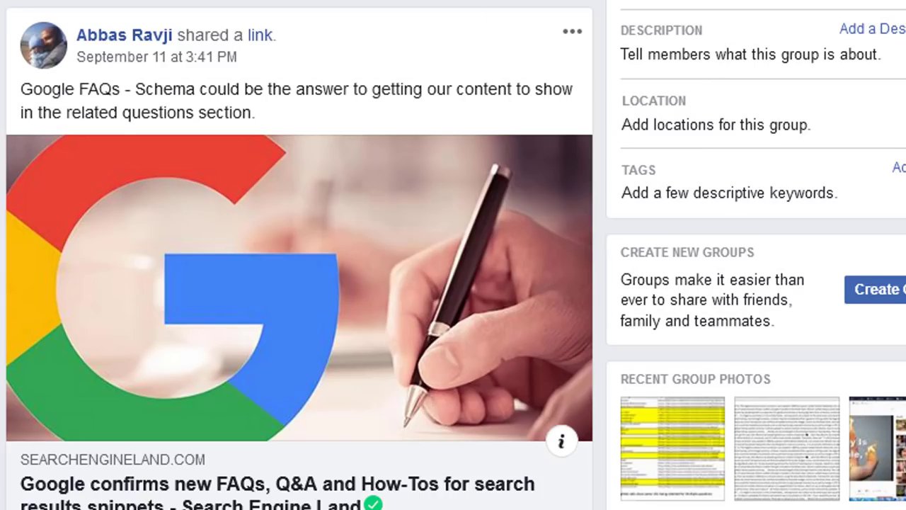
Step: Scroll down to the comment showing schema.org Question/Answer markup for FAQs
{"action": "scroll", "scroll_direction": "down", "scroll_amount": 3}
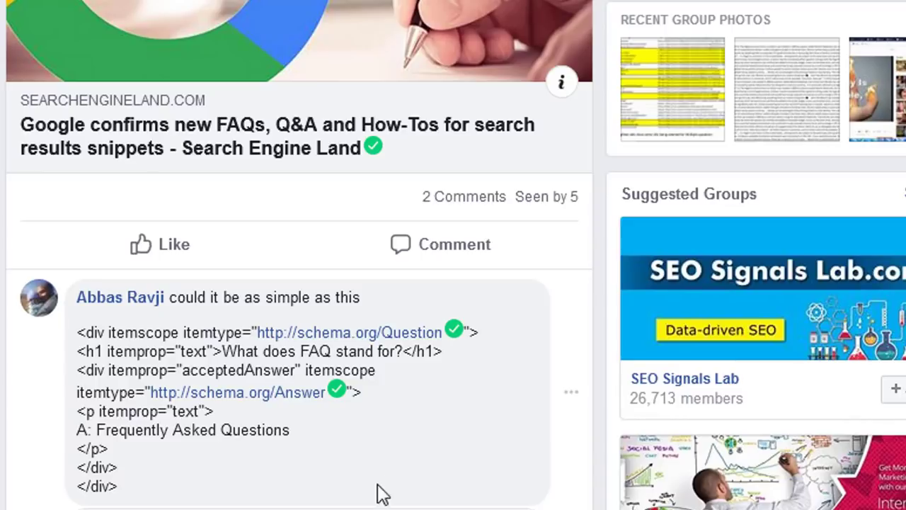
{"action": "mouse_move", "coordinate": [373, 495]}
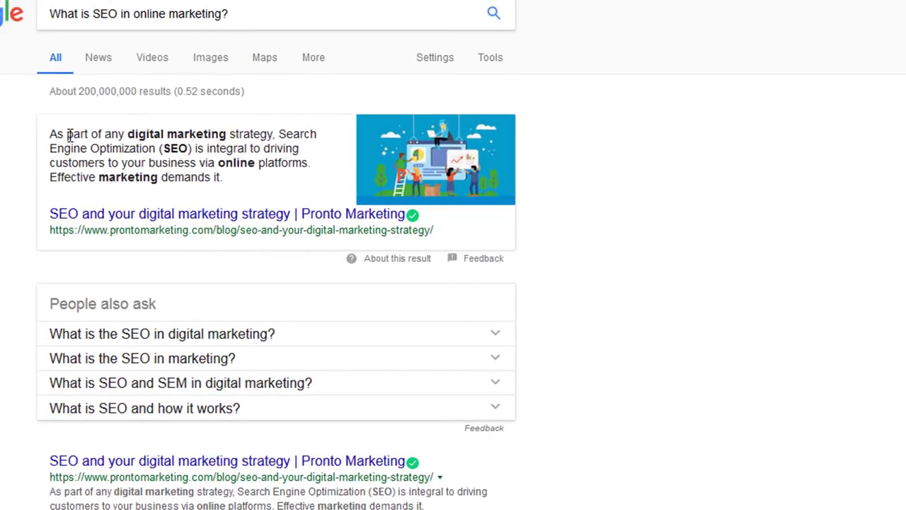
Step: Highlight the featured snippet, then select and collapse the first related question's text
{"action": "left_click_drag", "start_coordinate": [50, 134], "coordinate": [434, 229]}
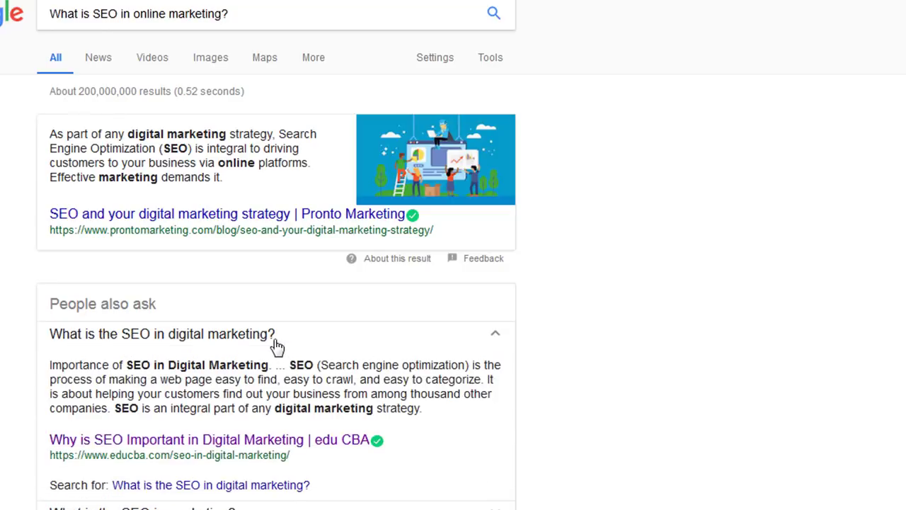
{"action": "double_click", "coordinate": [162, 333]}
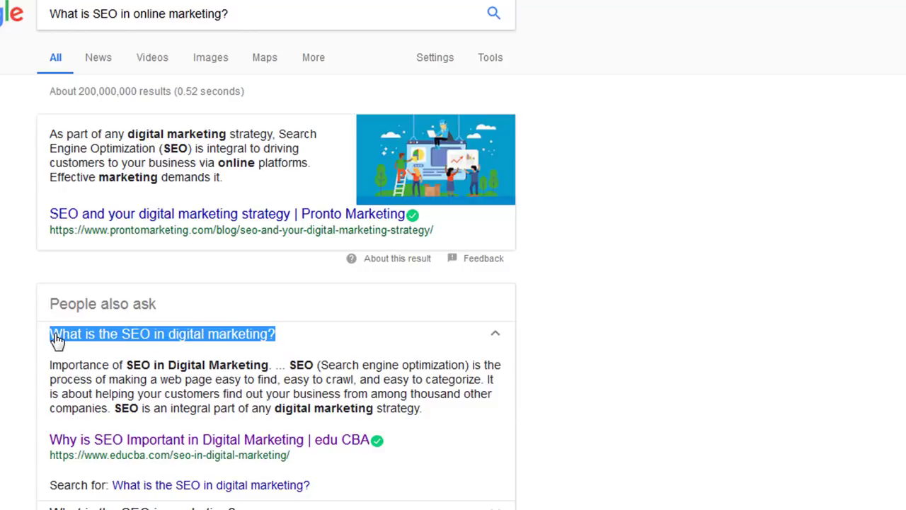
{"action": "left_click", "coordinate": [494, 333]}
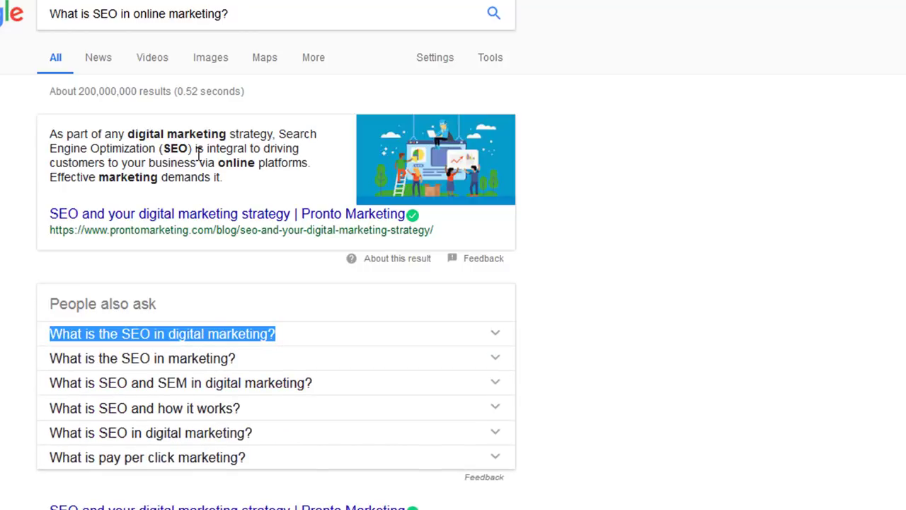
{"action": "mouse_move", "coordinate": [867, 97]}
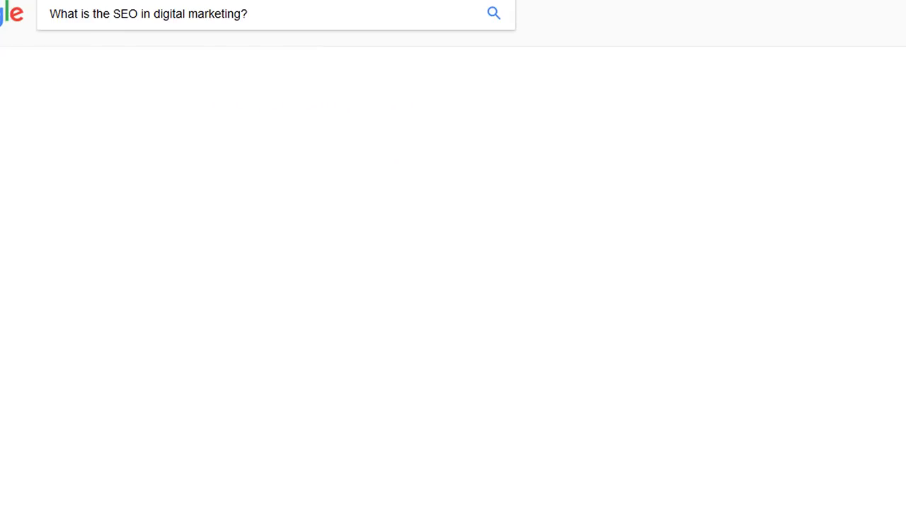
Step: Search 'What is the SEO in digital marketing?' and highlight its featured snippet and source
{"action": "left_click", "coordinate": [494, 13]}
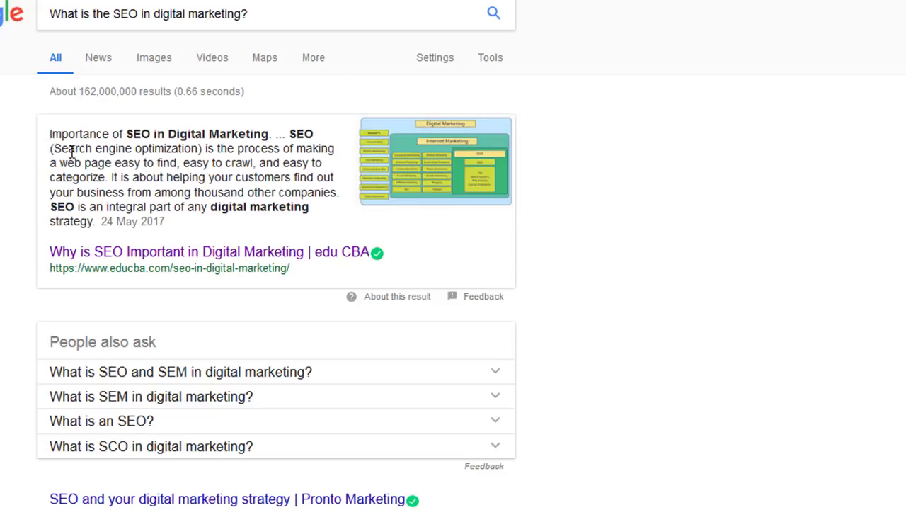
{"action": "left_click_drag", "start_coordinate": [50, 133], "coordinate": [291, 267]}
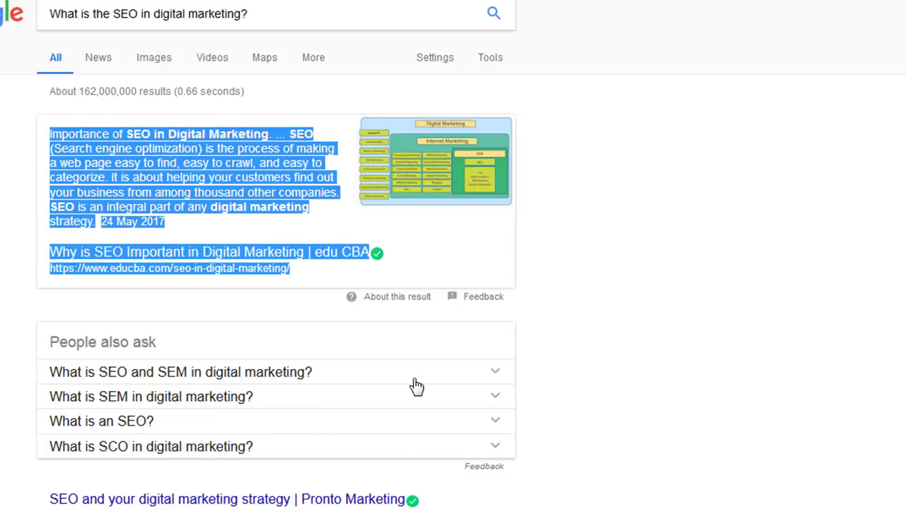
{"action": "left_click", "coordinate": [181, 371]}
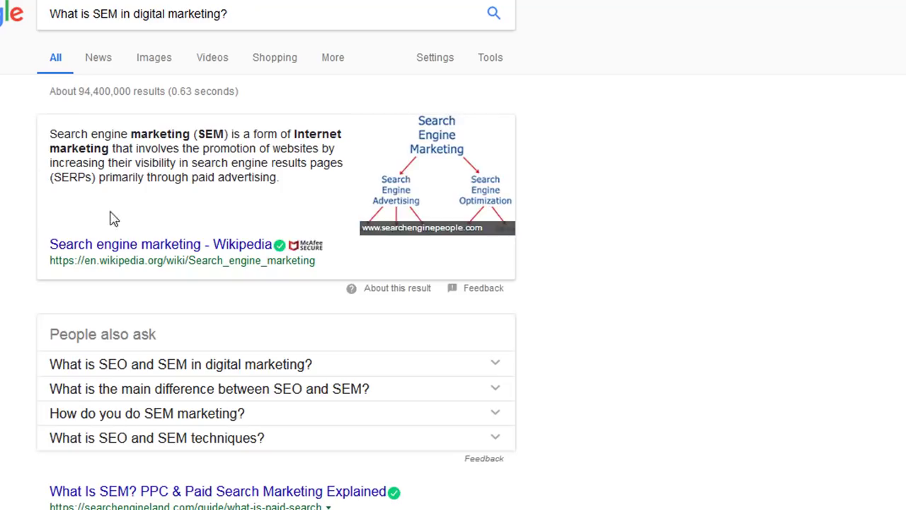
{"action": "mouse_move", "coordinate": [569, 429]}
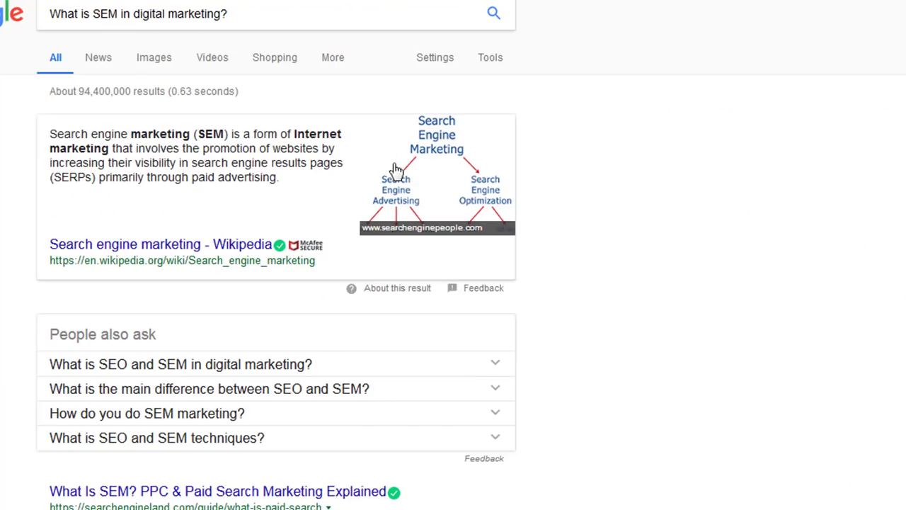
Step: Search 'How long does SEO take to see results?' to show its Forbes featured snippet
{"action": "type", "text": "How long does SEO take to see results?"}
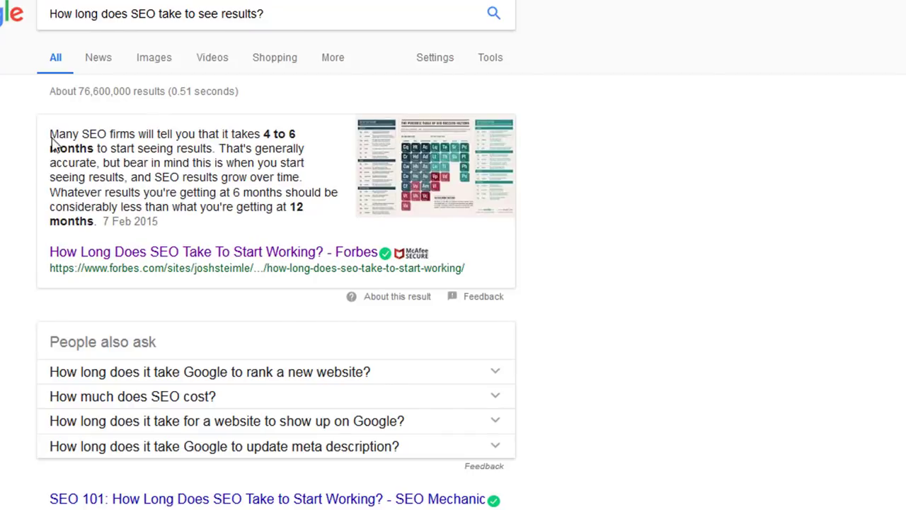
{"action": "mouse_move", "coordinate": [593, 317]}
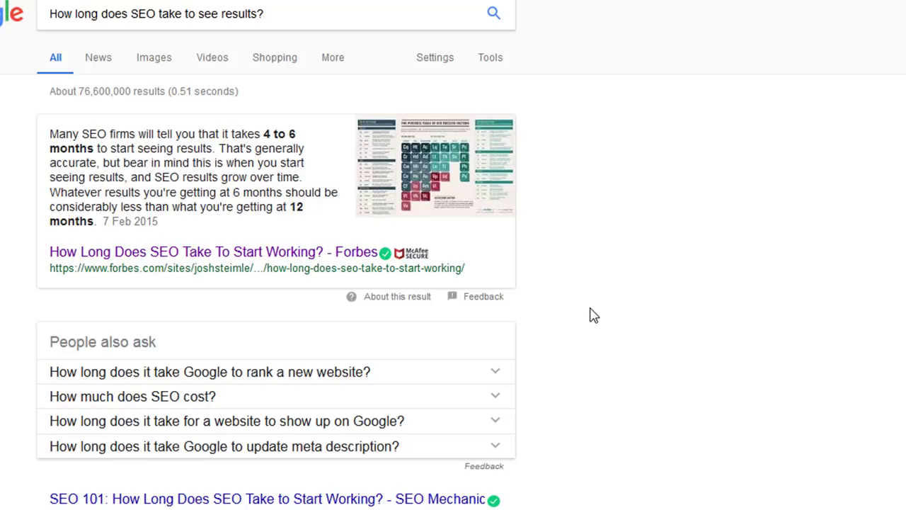
{"action": "mouse_move", "coordinate": [50, 122]}
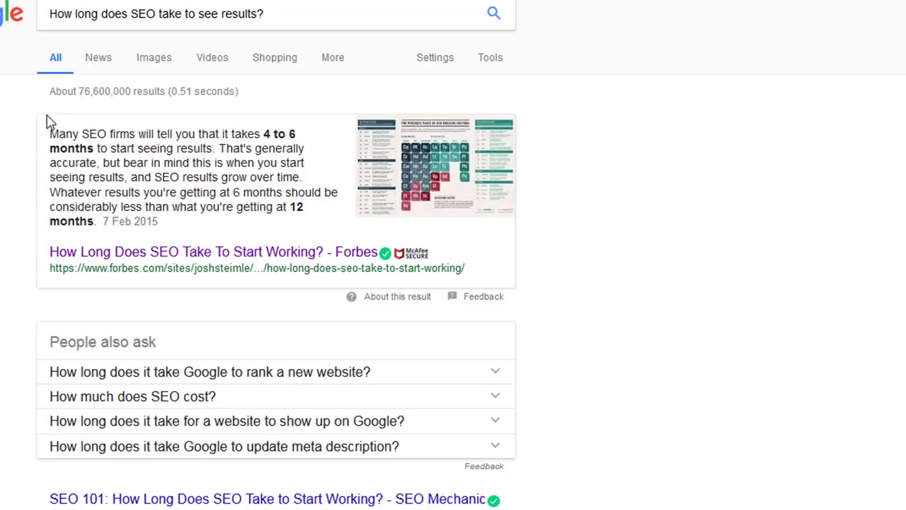
{"action": "mouse_move", "coordinate": [606, 296]}
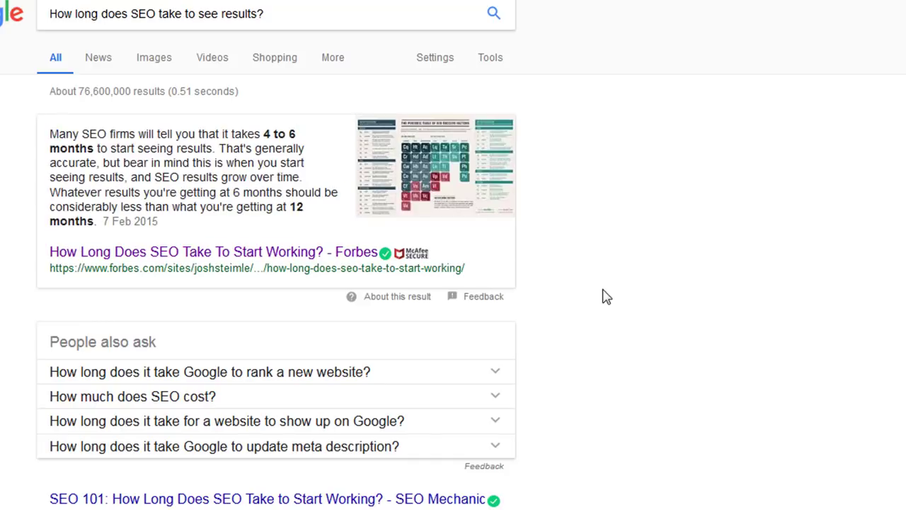